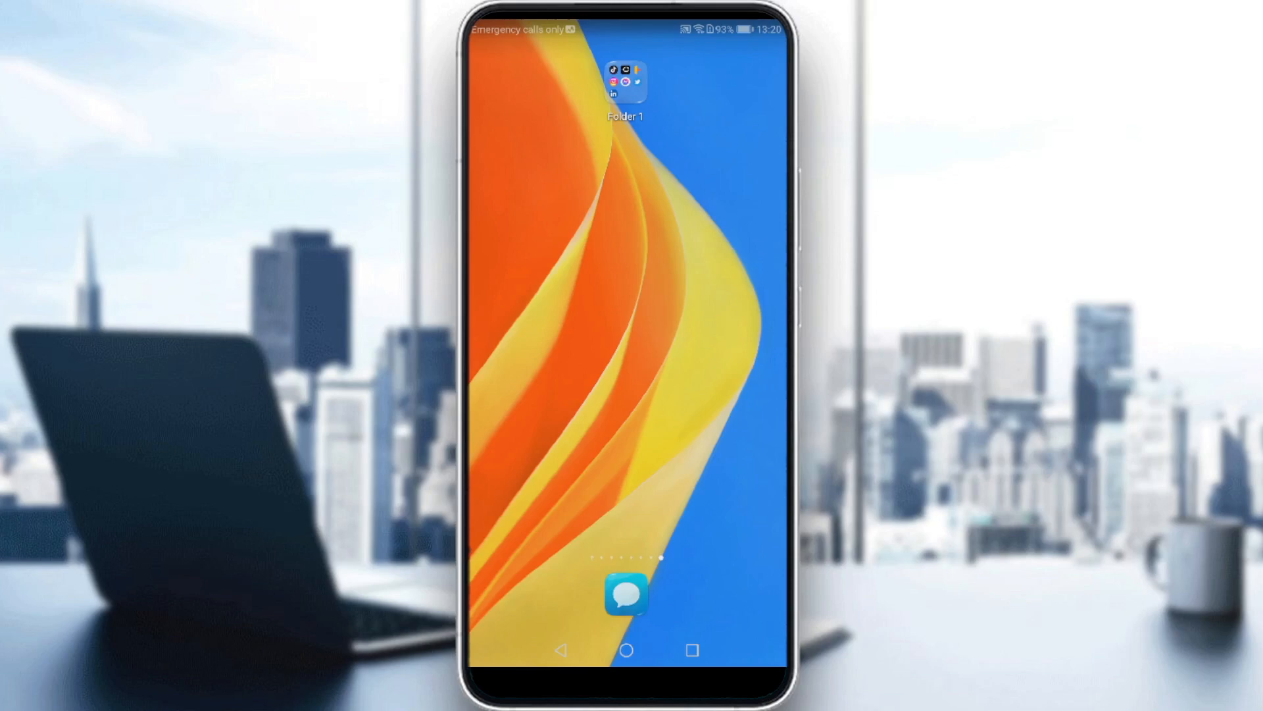
# - Launch Twitter from Folder 1 so its home timeline appears
pyautogui.click(627, 81)
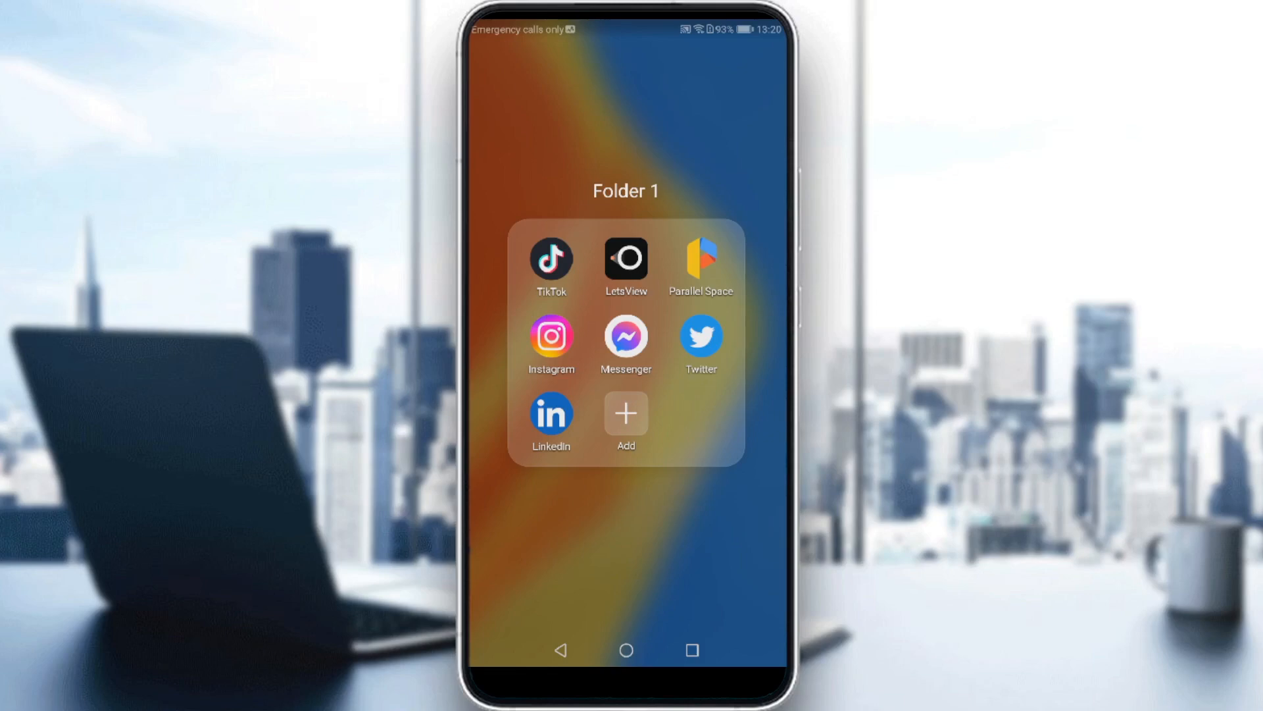
pyautogui.click(698, 335)
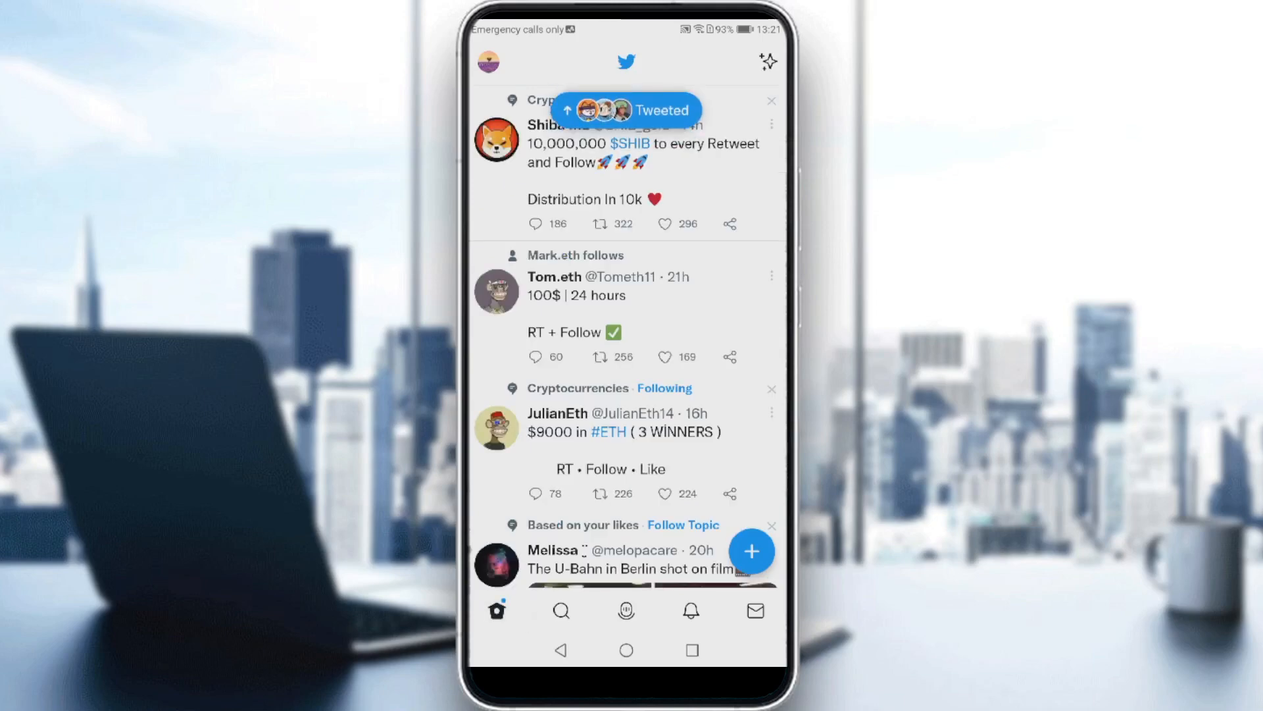
# - Start a search query reading 'from:' followed by the beginning of a username
pyautogui.click(561, 610)
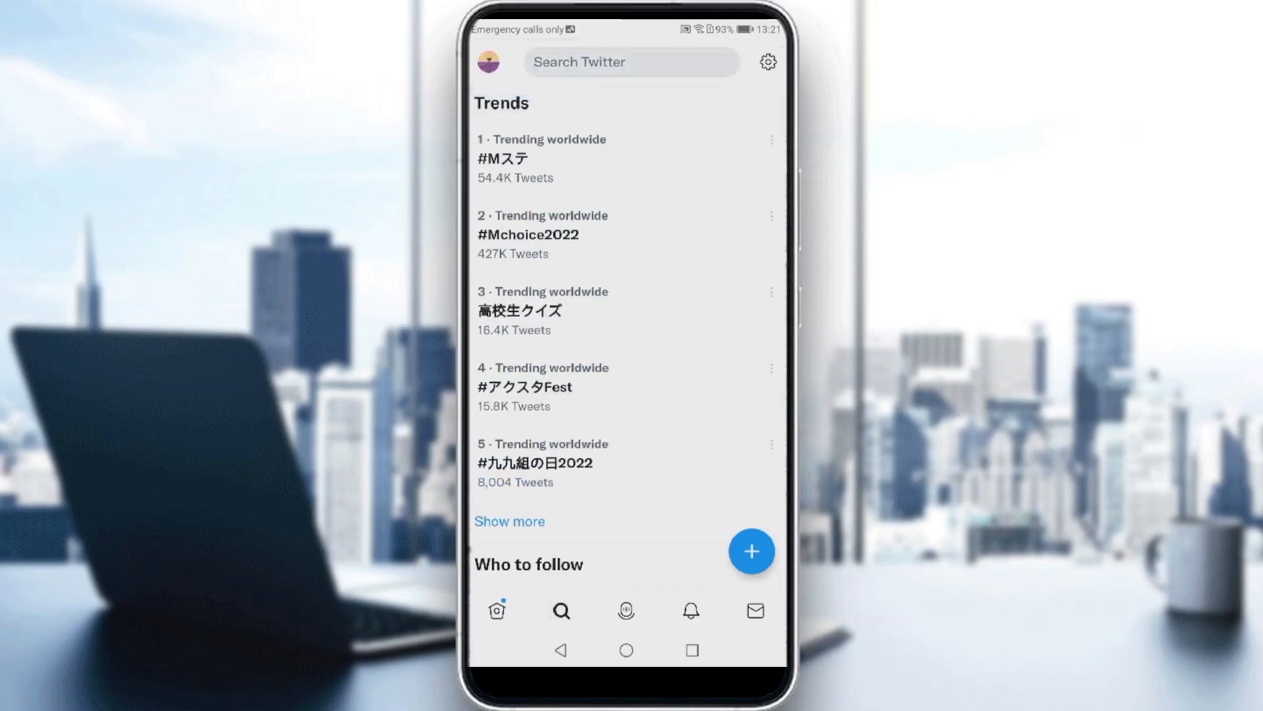
pyautogui.click(630, 61)
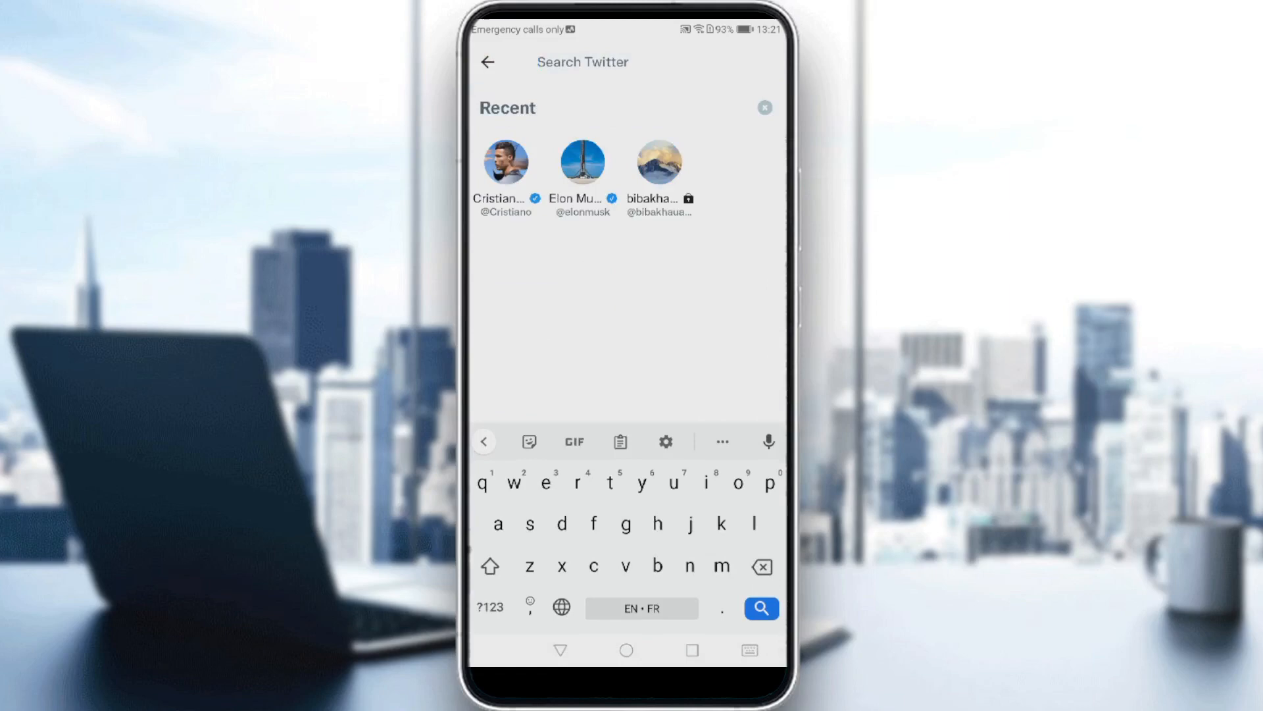
pyautogui.write('from')
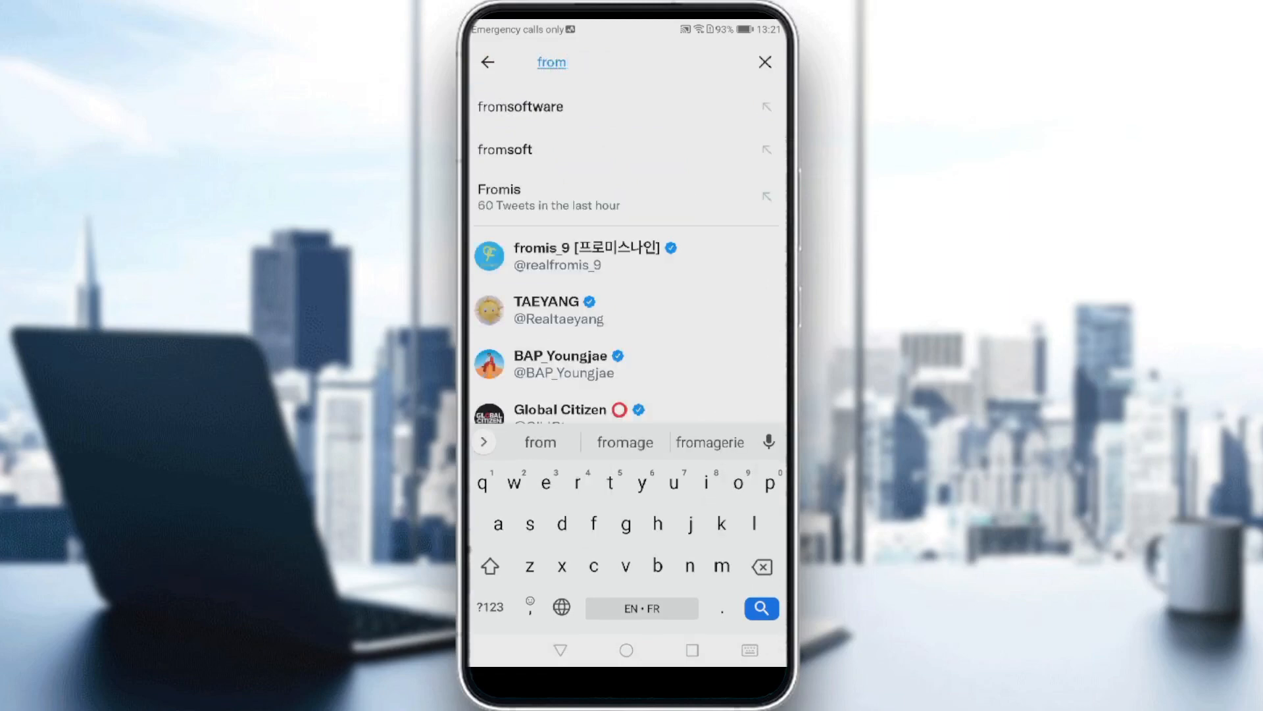
pyautogui.click(490, 608)
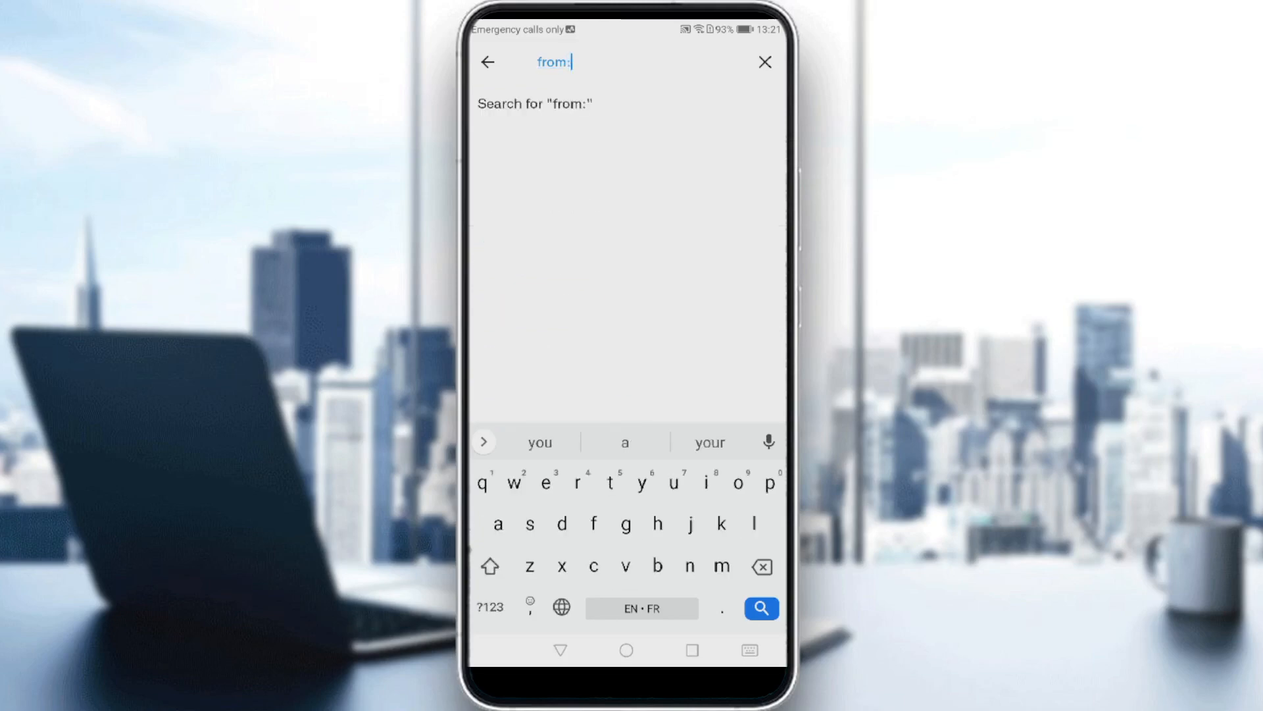
pyautogui.write('u')
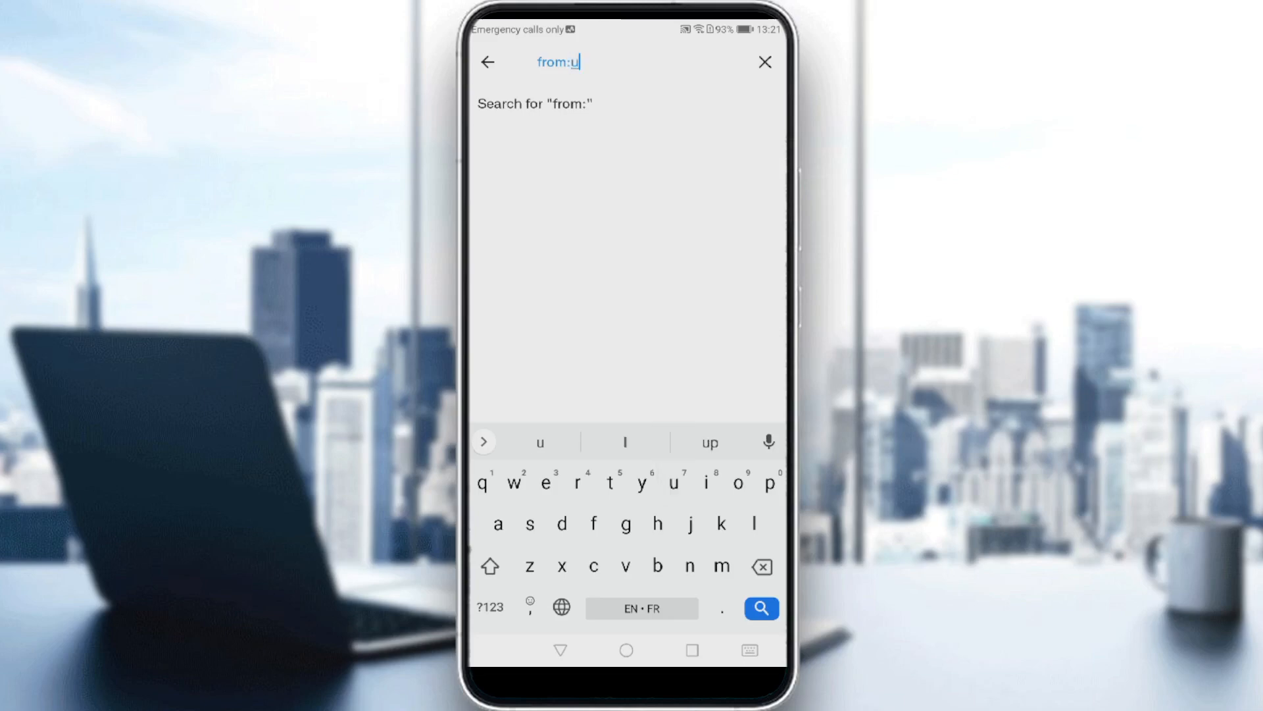
pyautogui.write('ser')
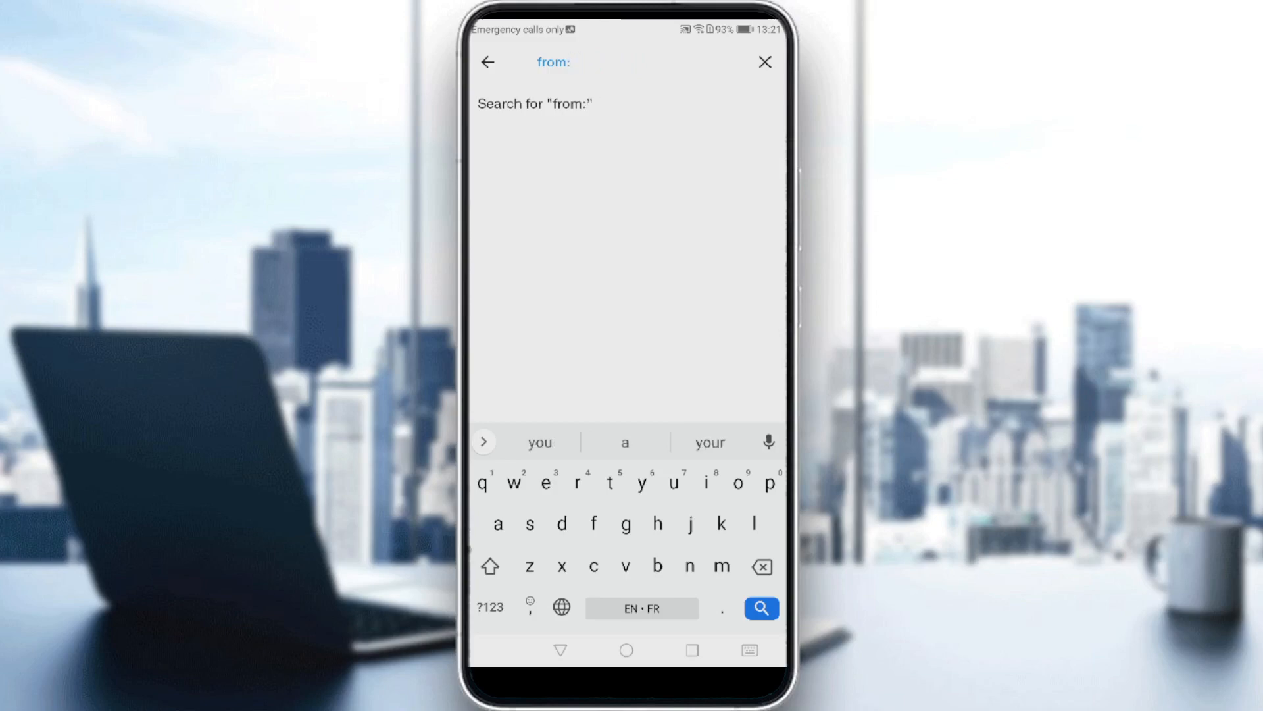
# - Enter the start date 2009-03-20 into the query using the numeric keyboard
pyautogui.click(488, 606)
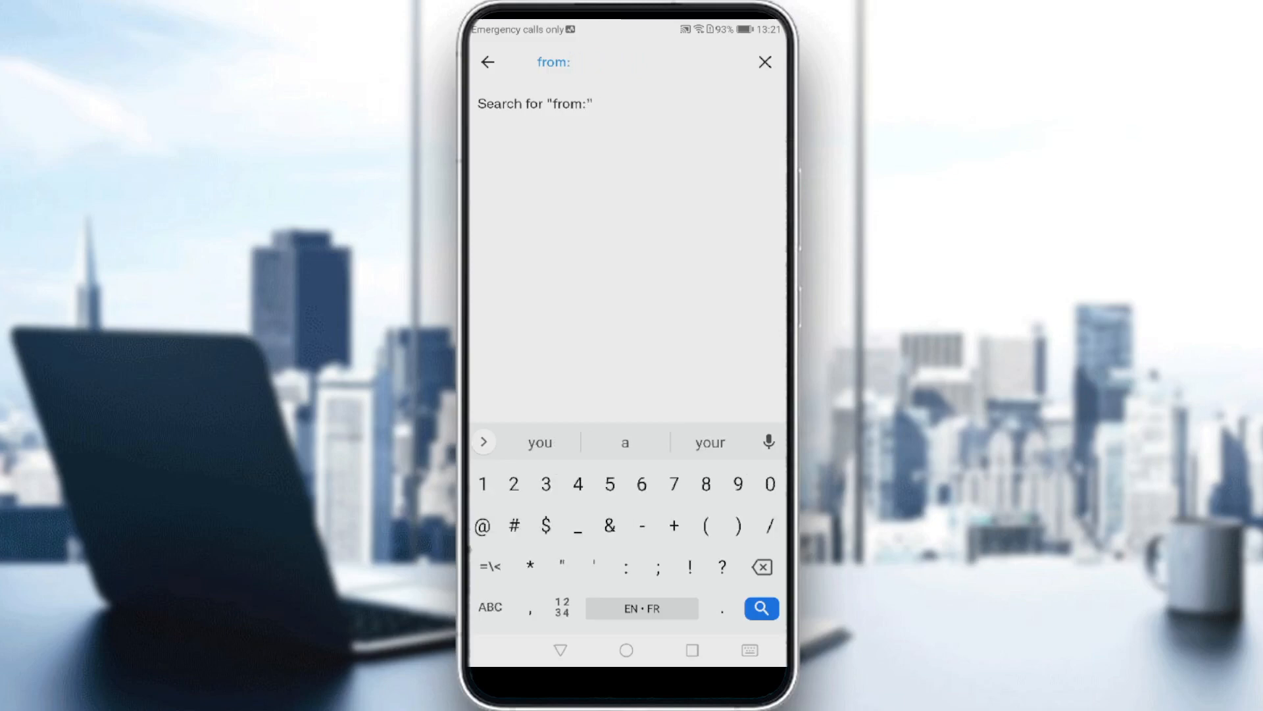
pyautogui.write('20')
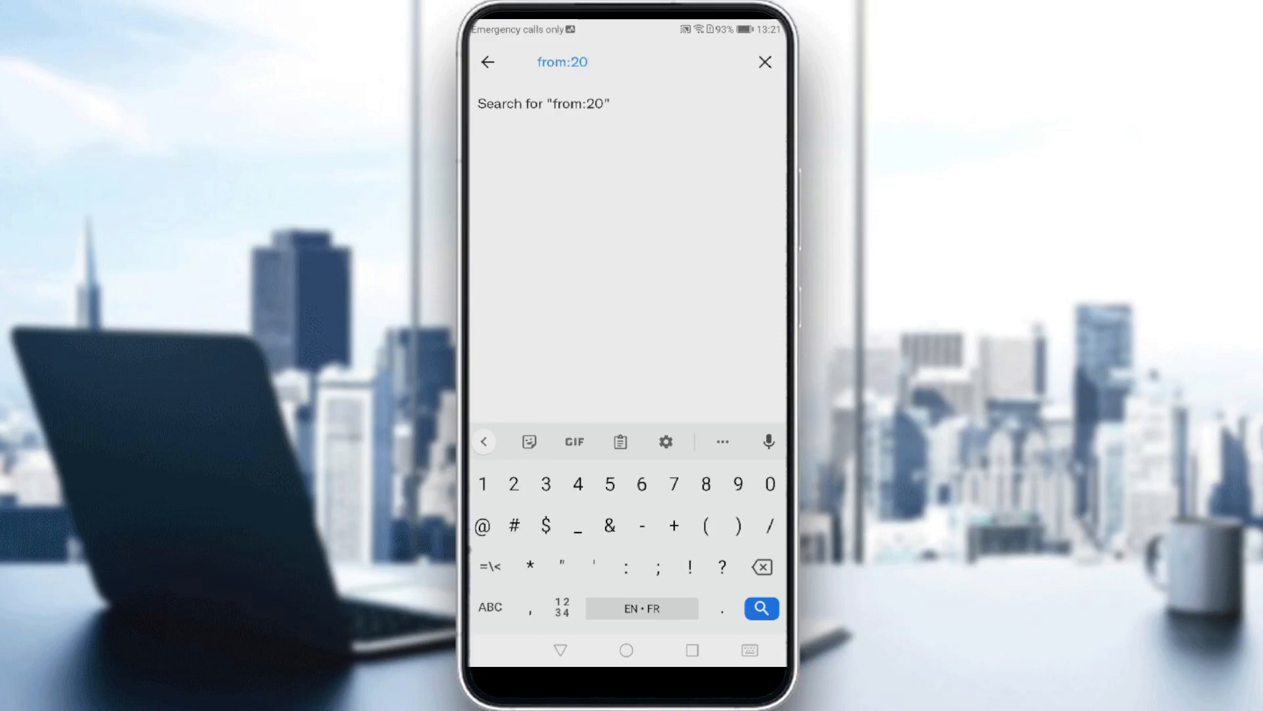
pyautogui.write('09')
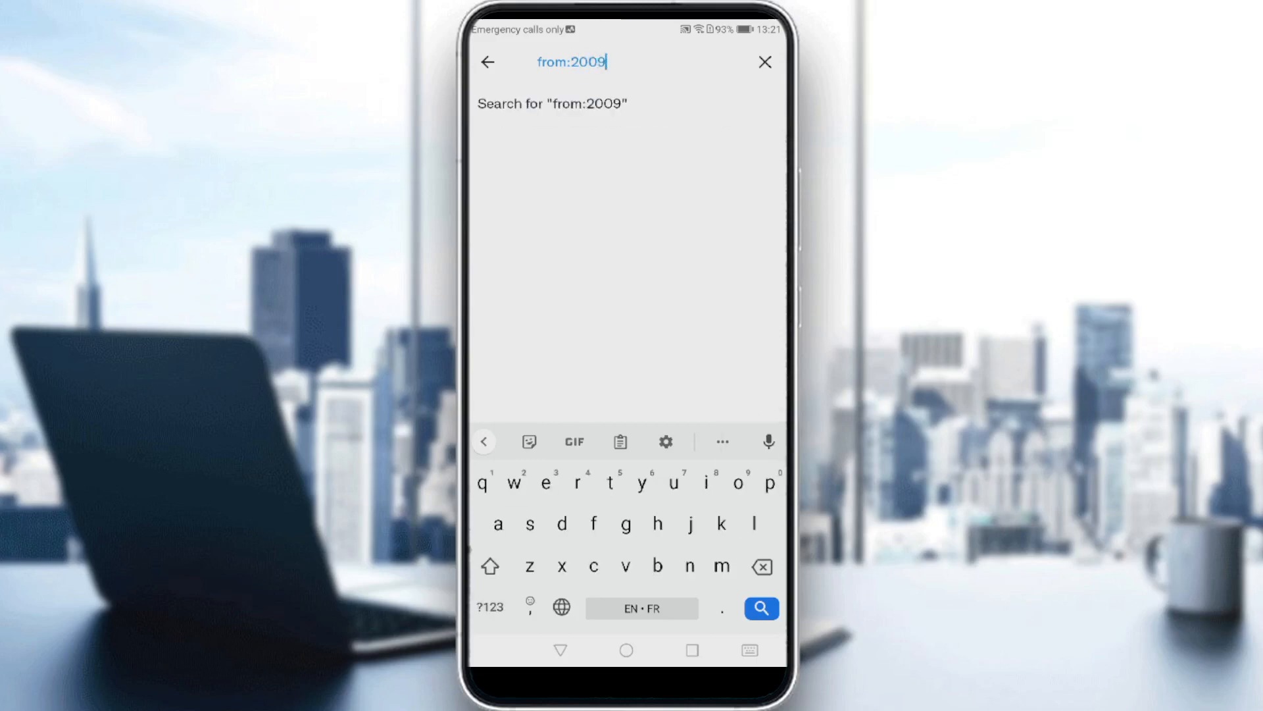
pyautogui.click(488, 608)
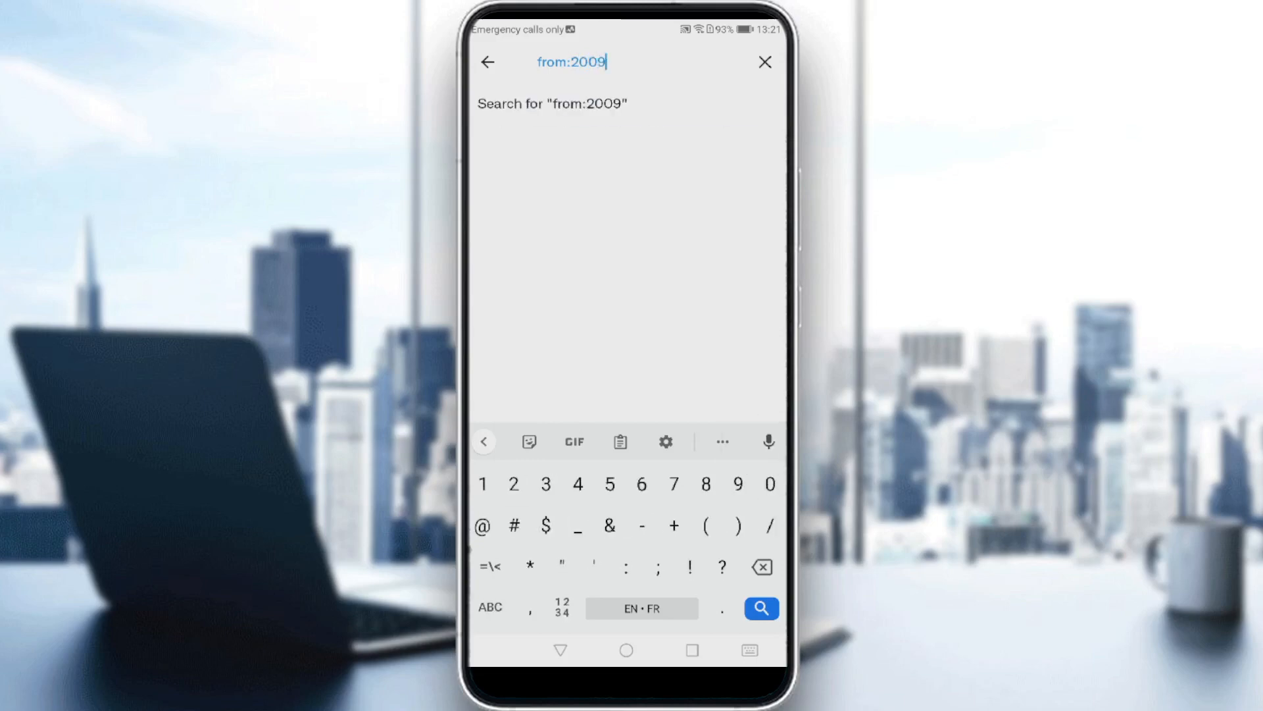
pyautogui.write('-03-20u')
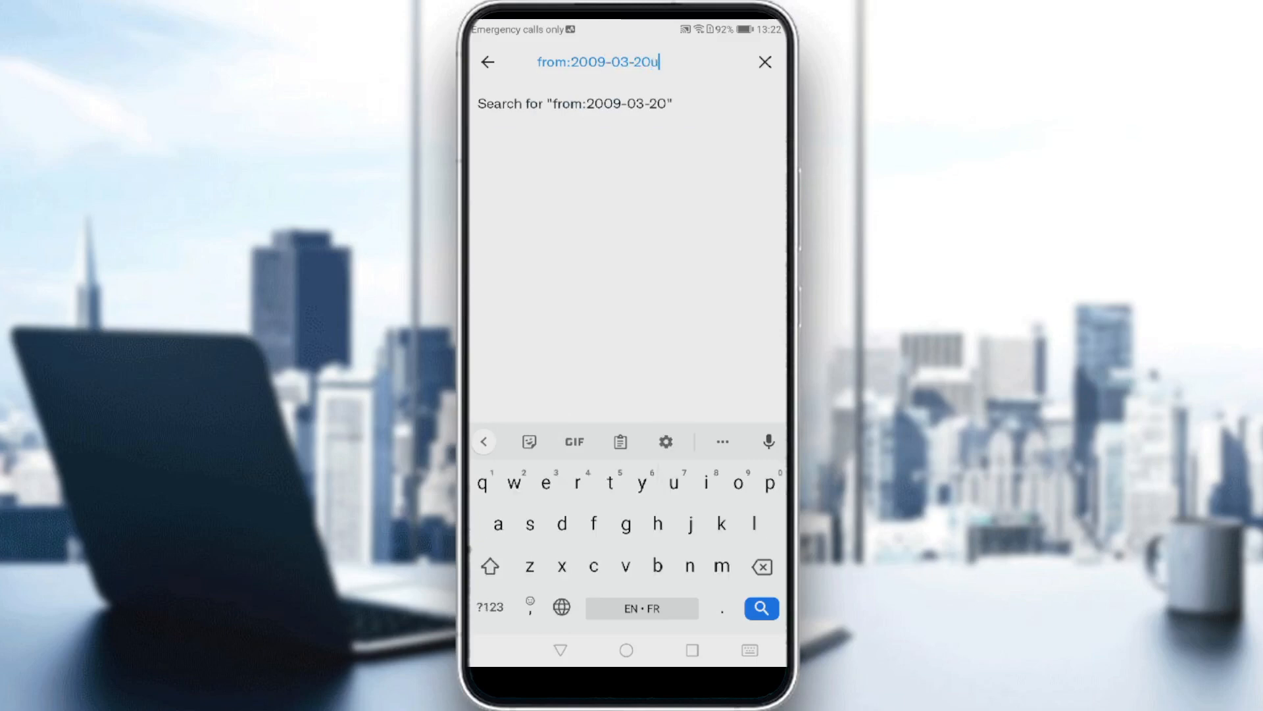
# - Add 'until:' and begin the end date 2010-01-2
pyautogui.write('ntil')
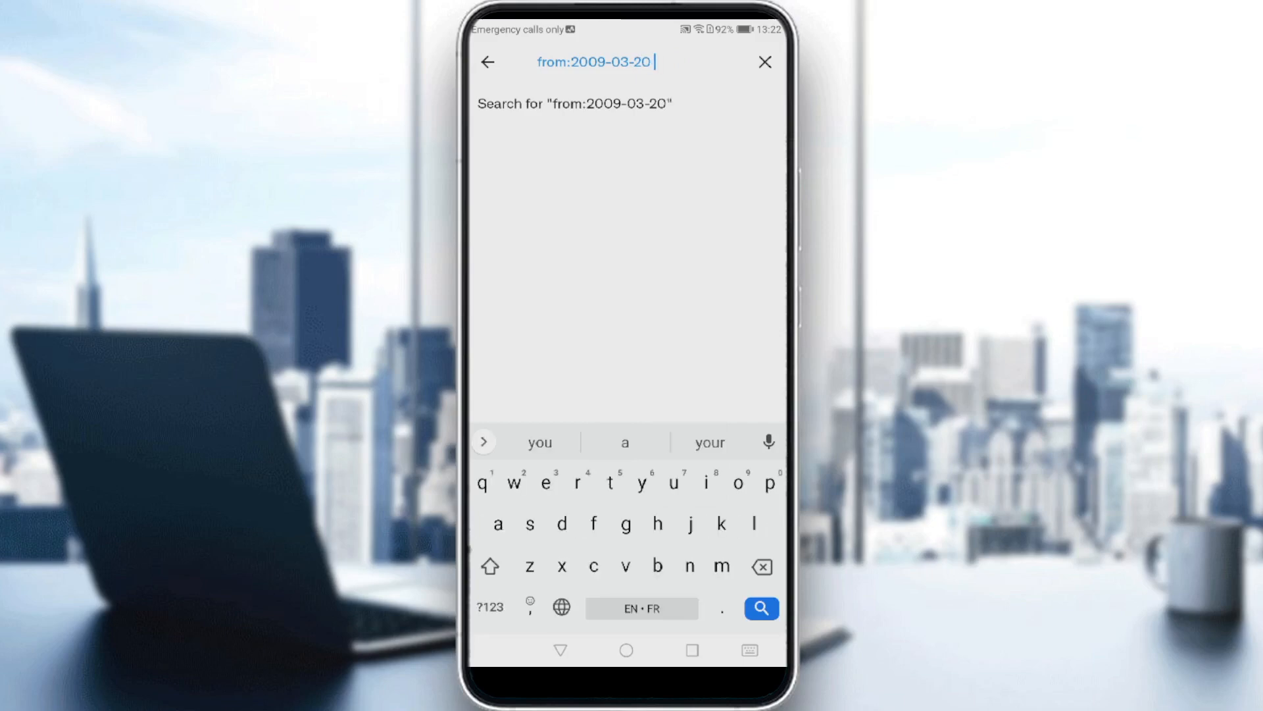
pyautogui.write('until:')
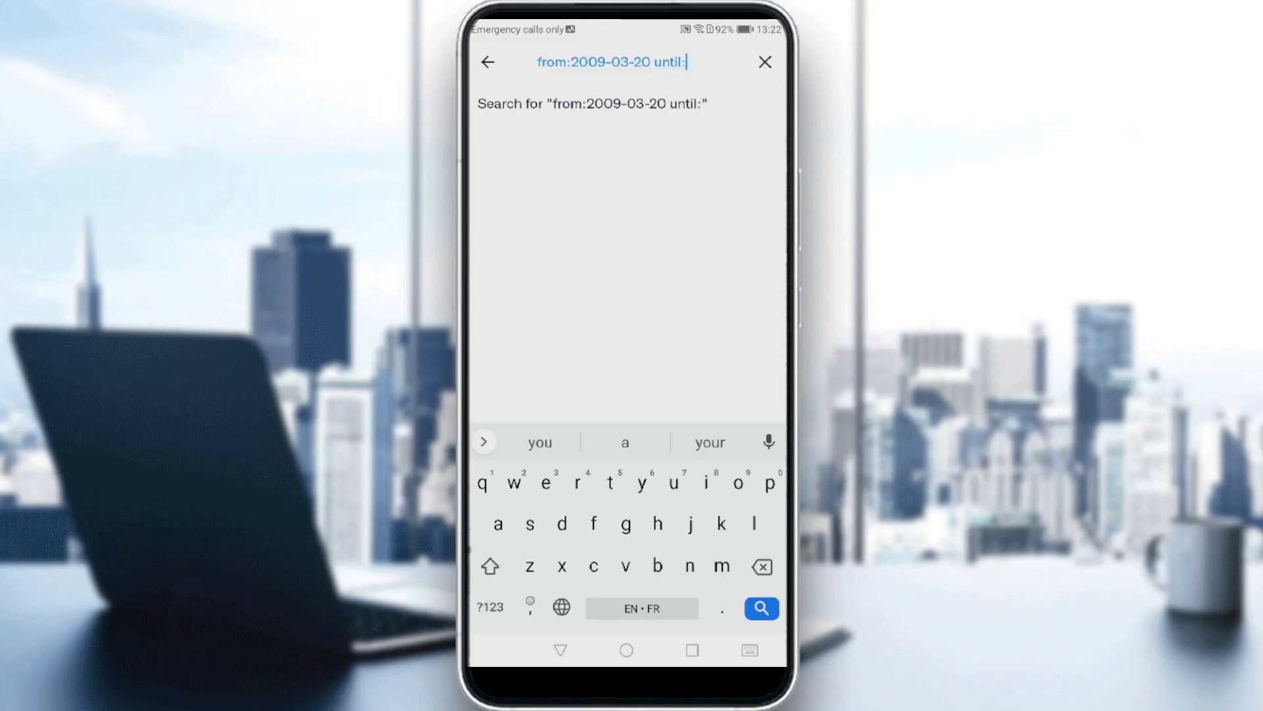
pyautogui.click(489, 608)
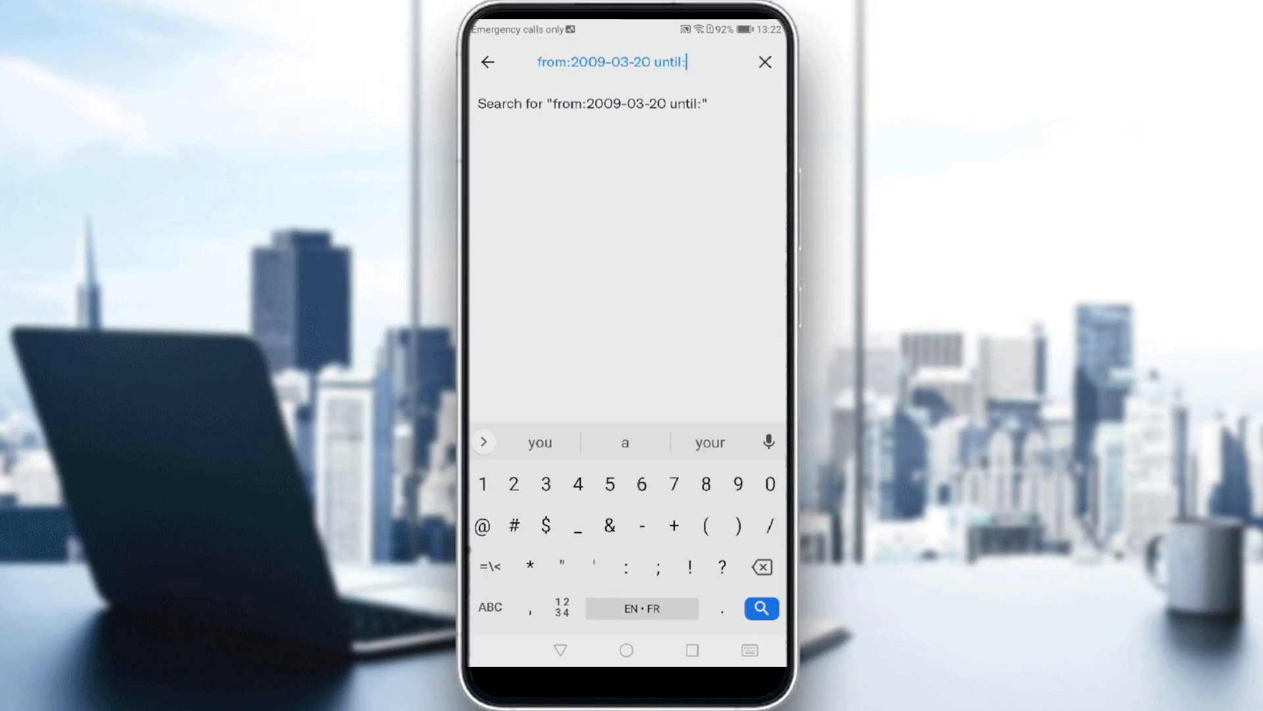
pyautogui.write('2010')
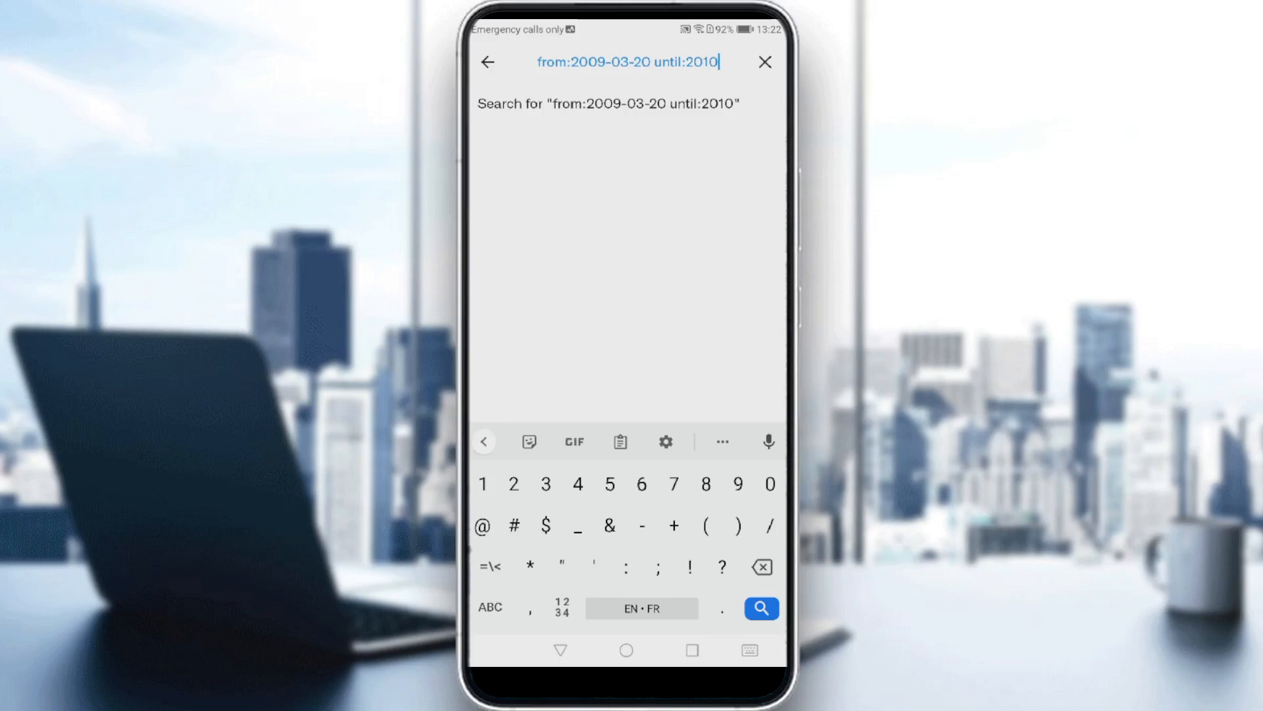
pyautogui.write('-01-2')
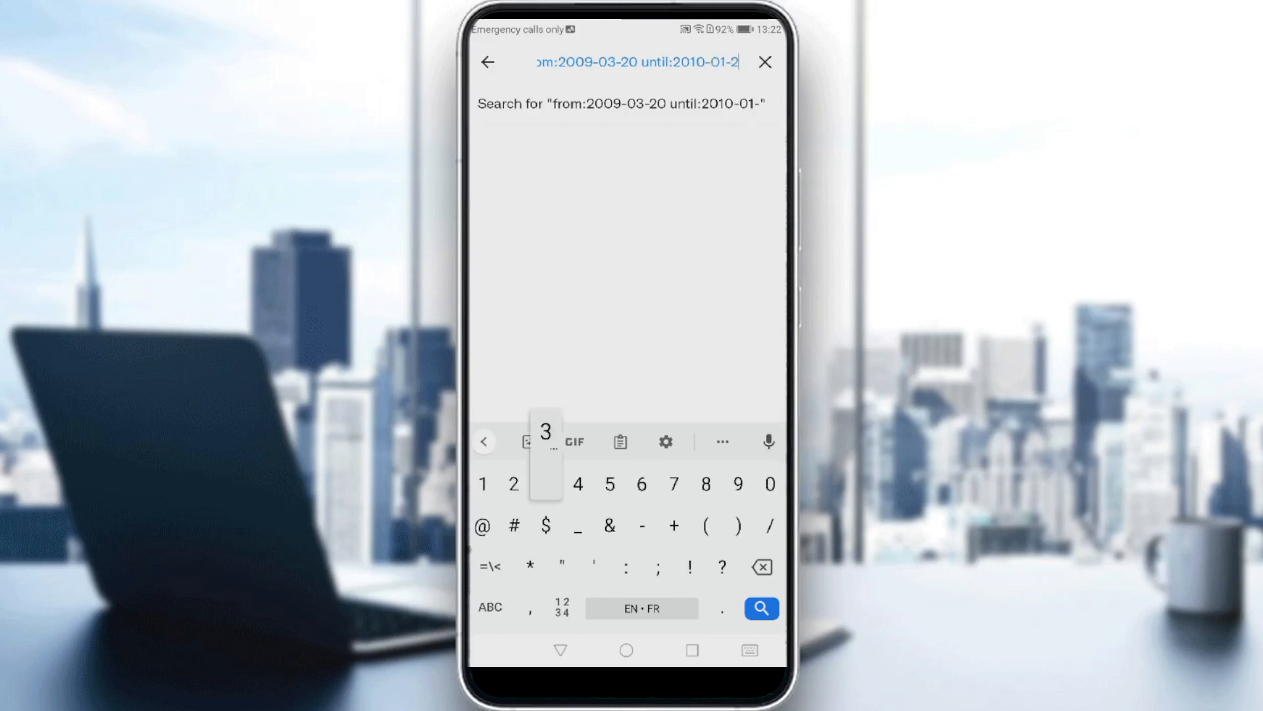
# - Run the date-range search and check the Photos and Top result tabs
pyautogui.click(487, 62)
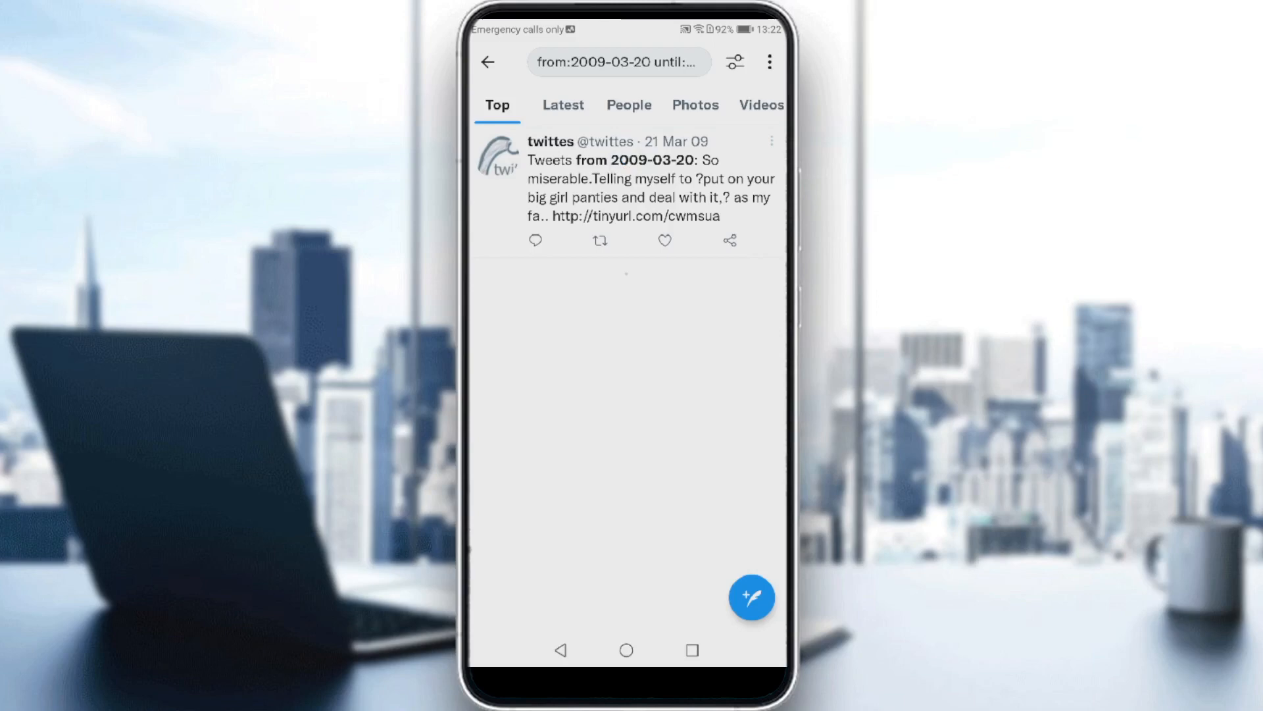
pyautogui.click(688, 105)
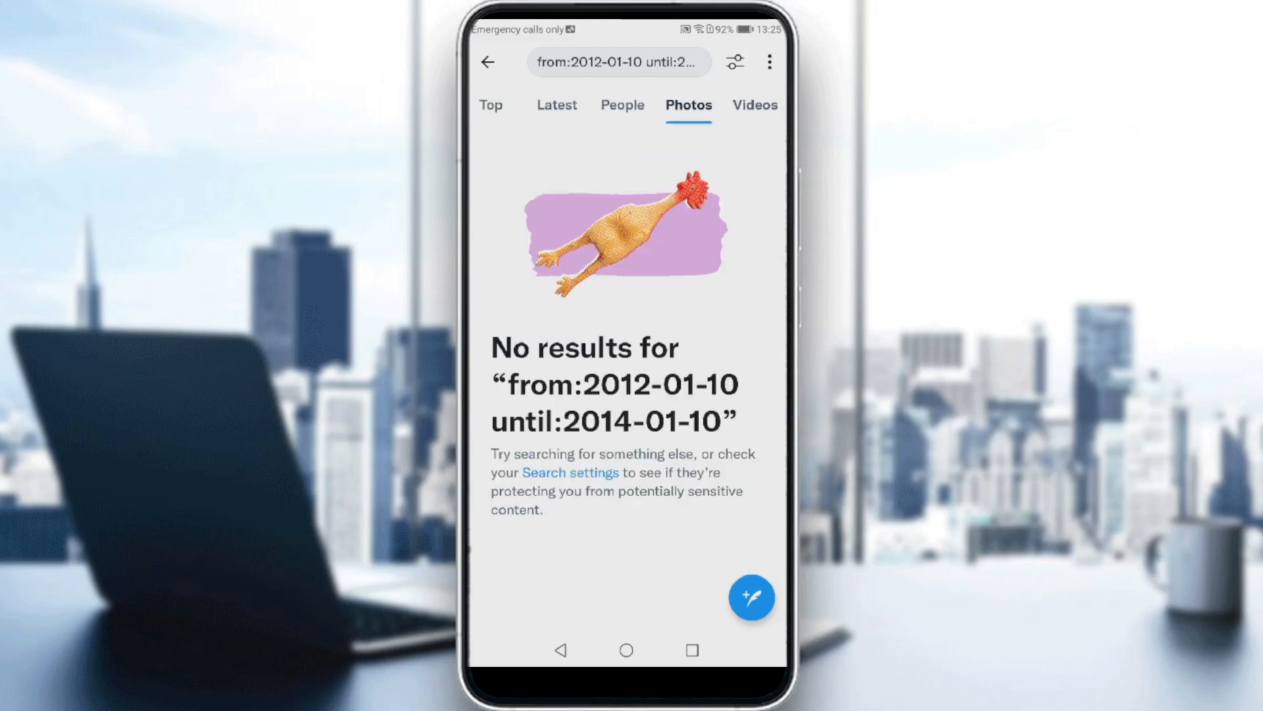
pyautogui.click(496, 105)
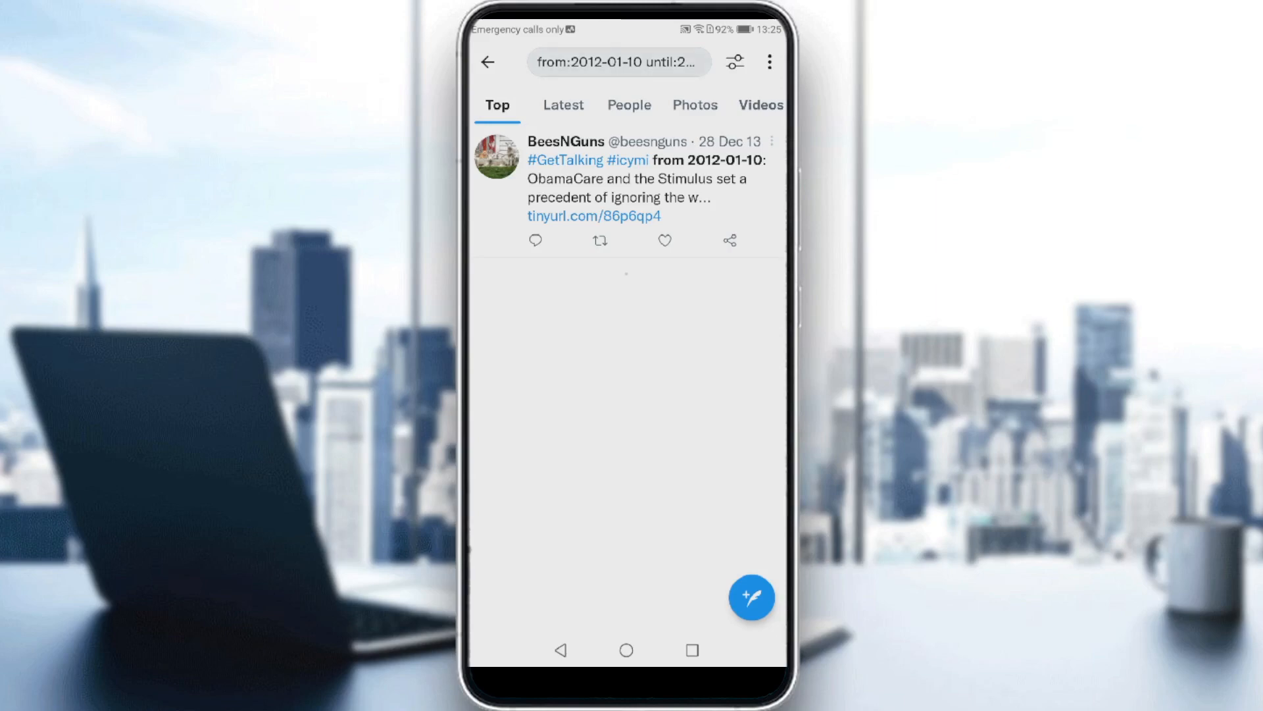
# - Edit the query to from:2012-01-10 until:2014-01-10 and copy it for the browser
pyautogui.click(619, 62)
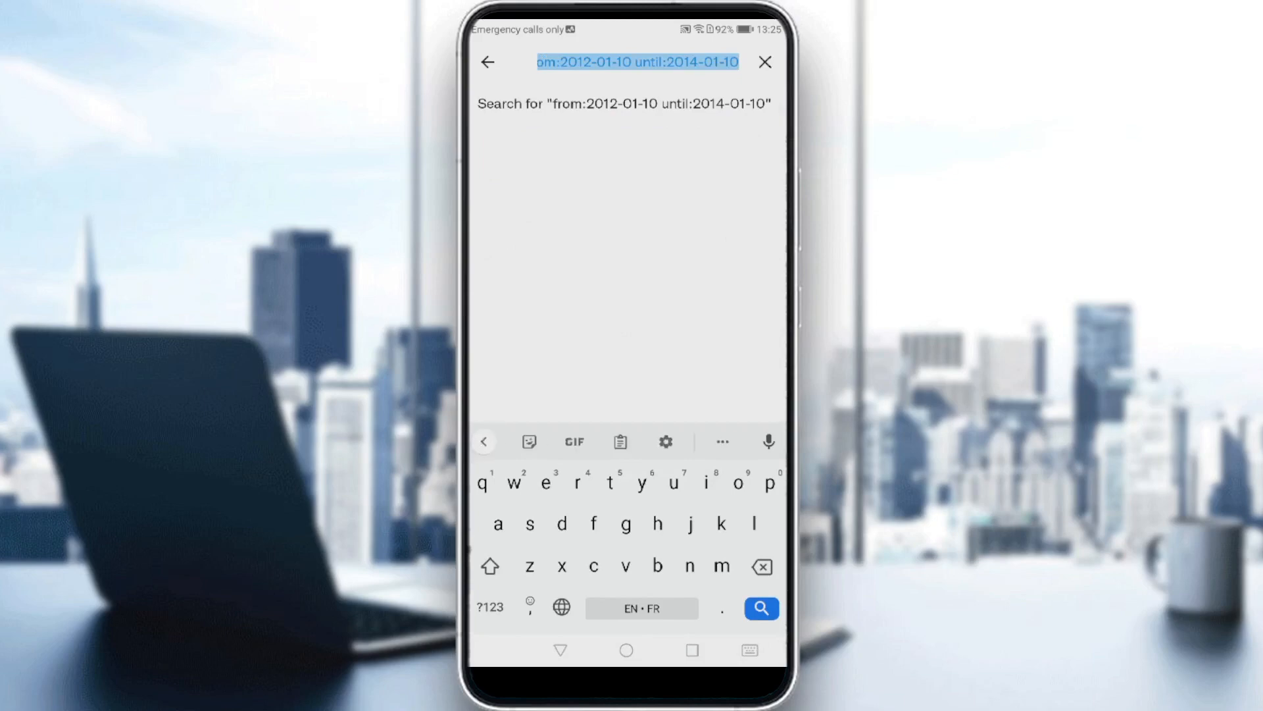
pyautogui.click(721, 441)
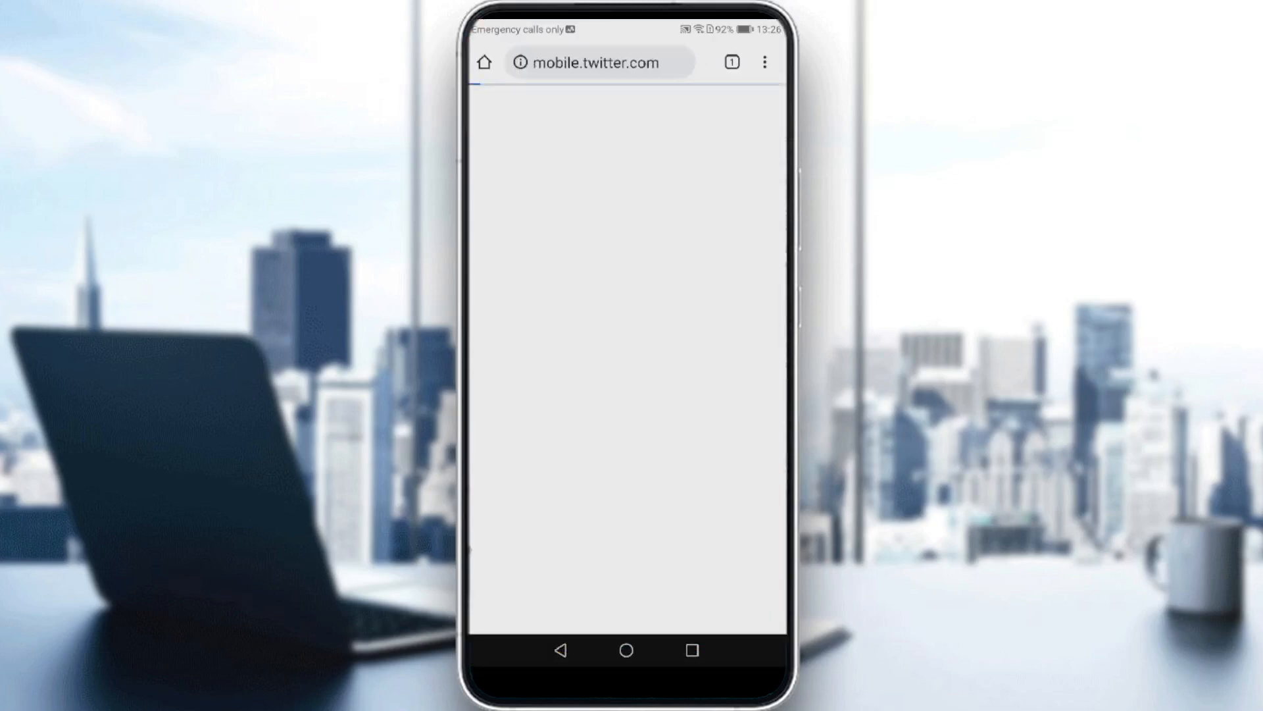
# - Switch mobile.twitter.com to the Desktop site via Chrome's menu
pyautogui.click(600, 62)
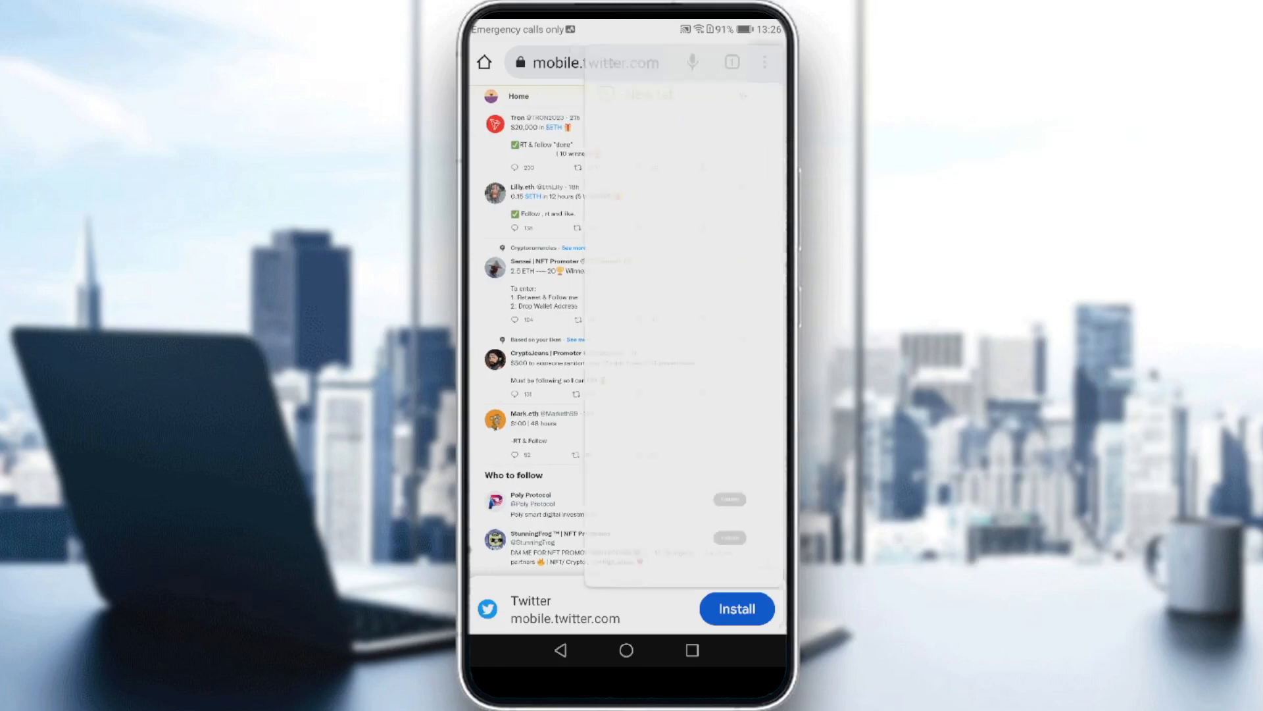
pyautogui.click(762, 63)
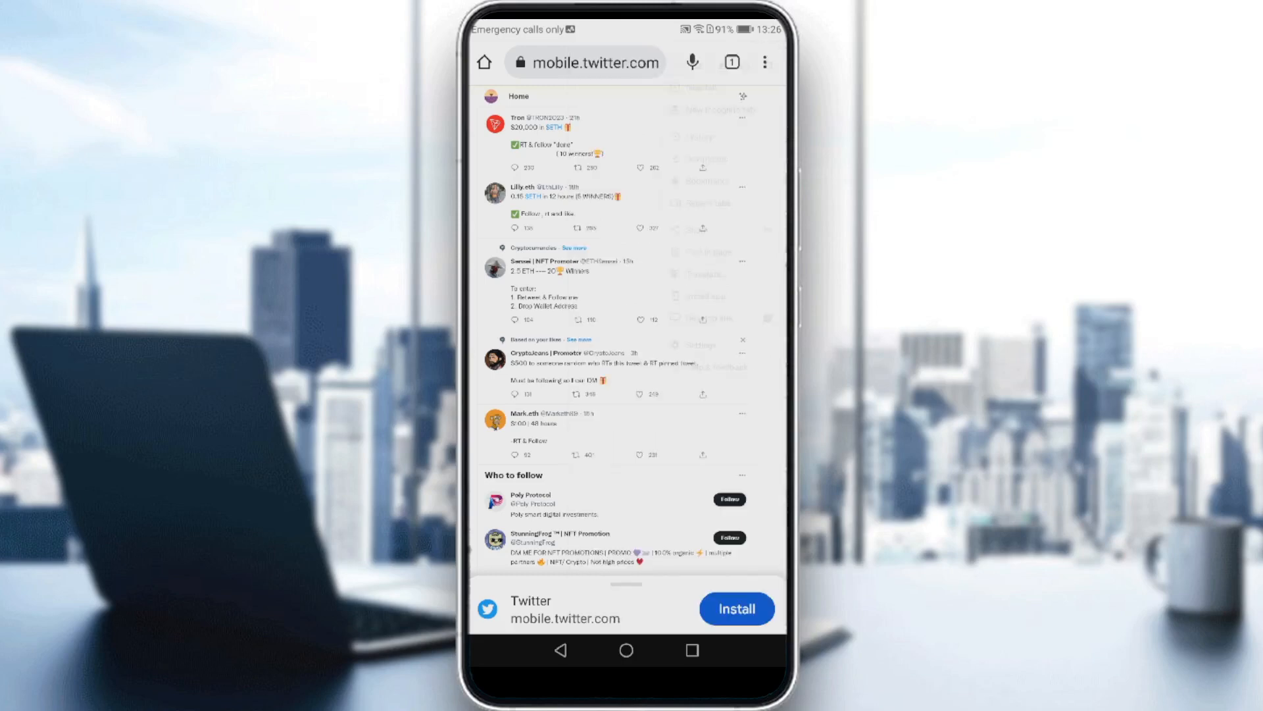
# - Scroll the desktop home feed and move to the Explore page with trends
pyautogui.scroll(-3)
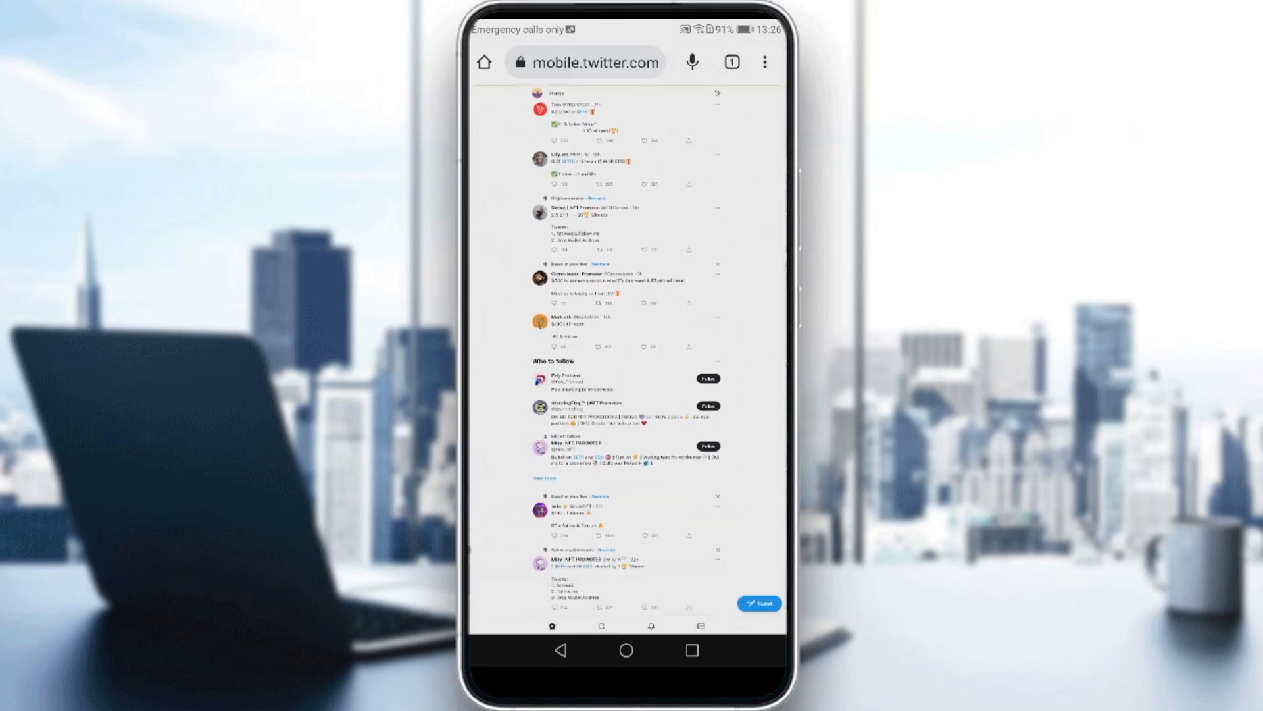
pyautogui.scroll(-3)
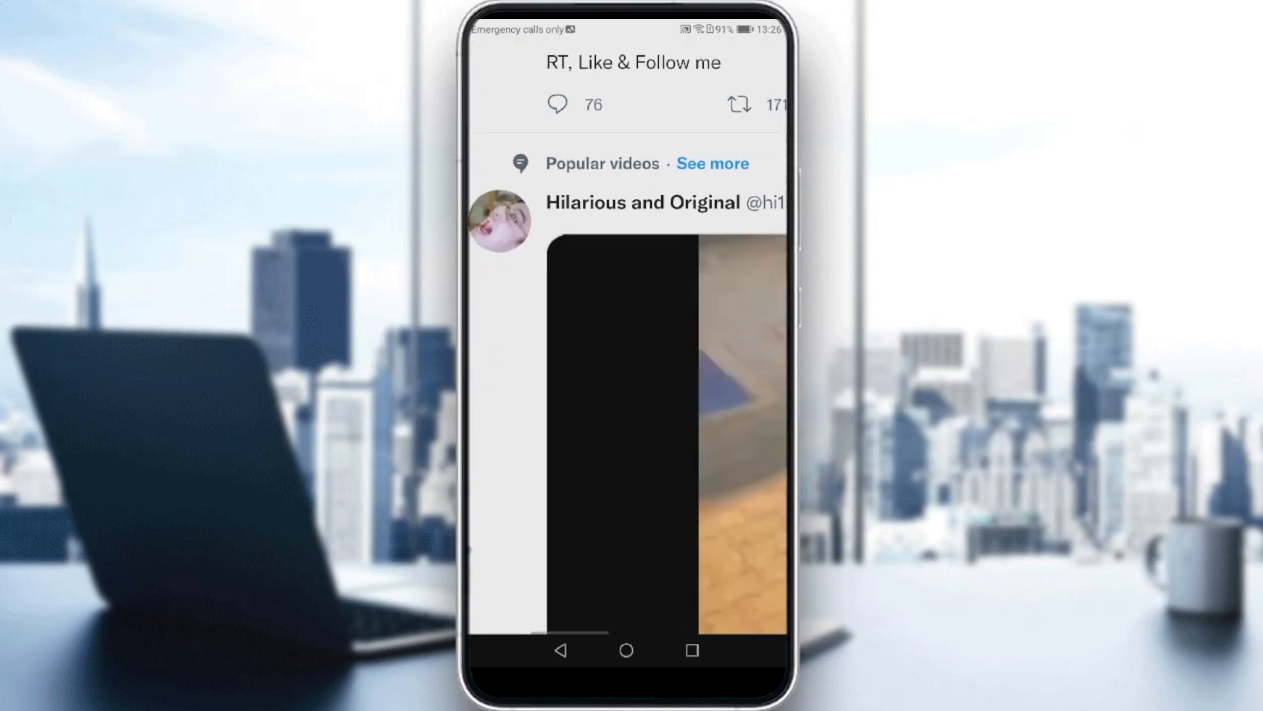
pyautogui.scroll(-3)
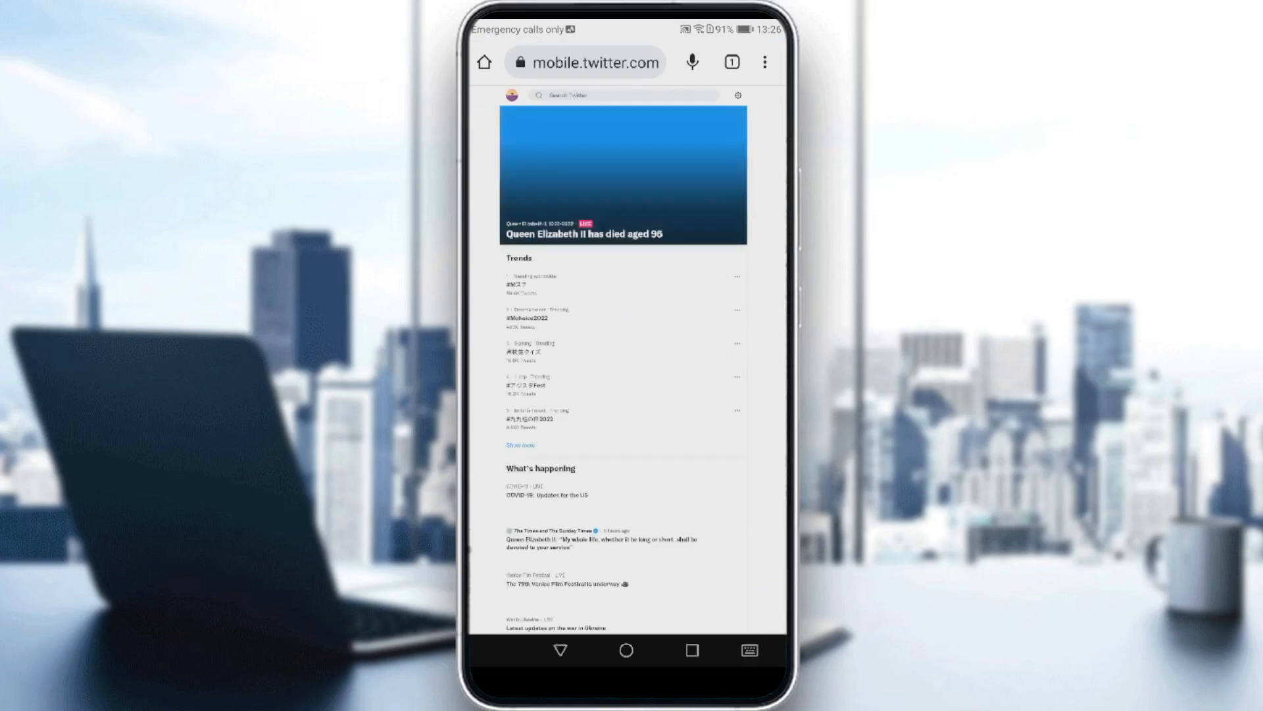
# - Paste and run from:2012-01-10 until:2014-01-10, then scroll the Top results
pyautogui.click(620, 95)
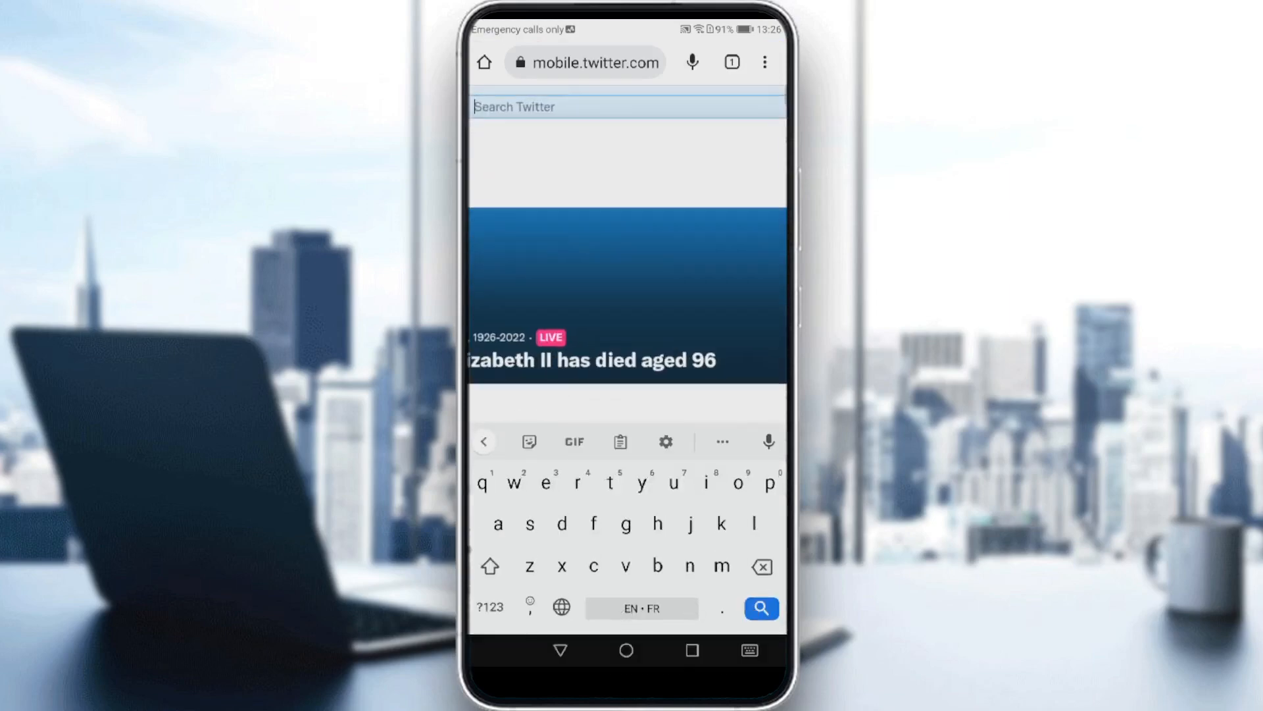
pyautogui.click(760, 607)
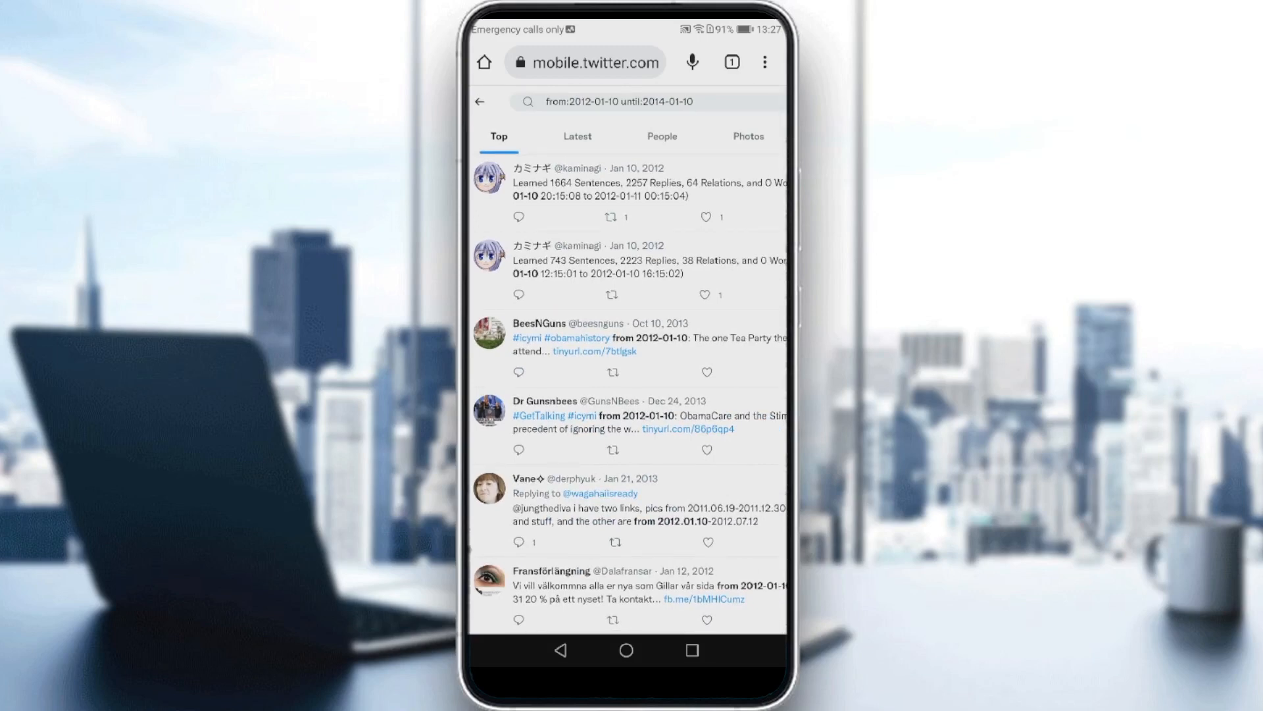
pyautogui.scroll(-3)
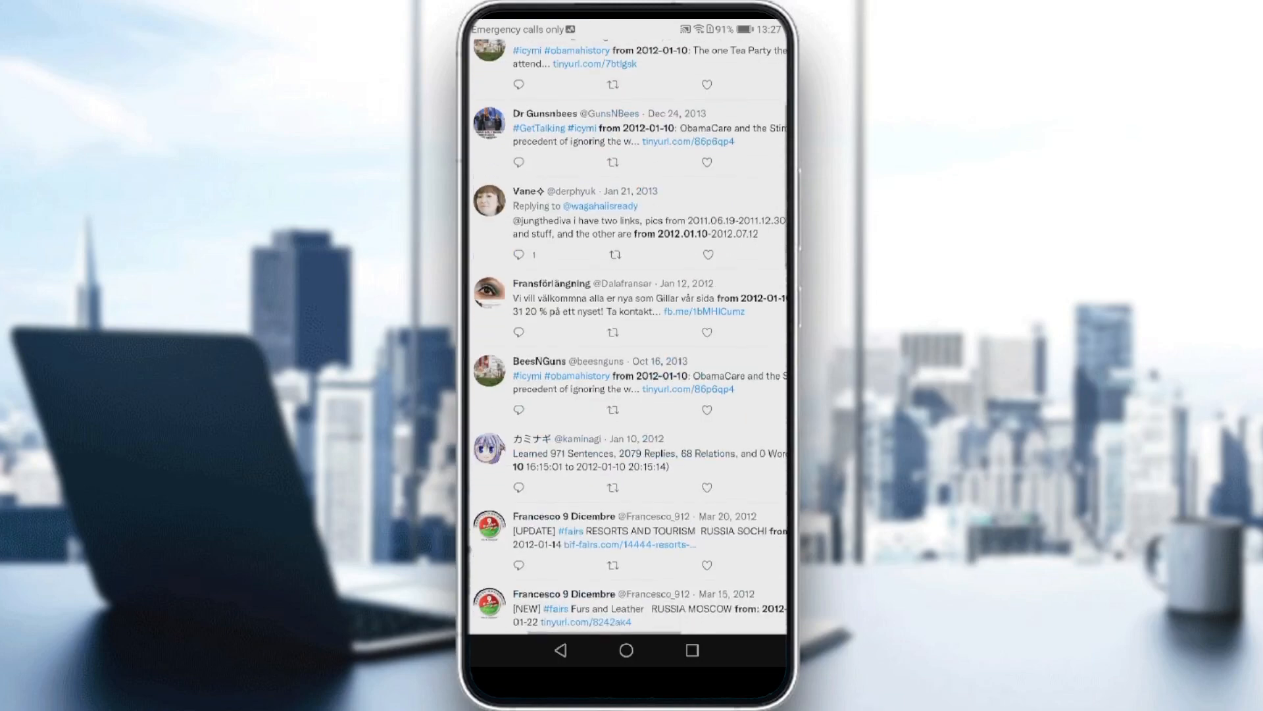